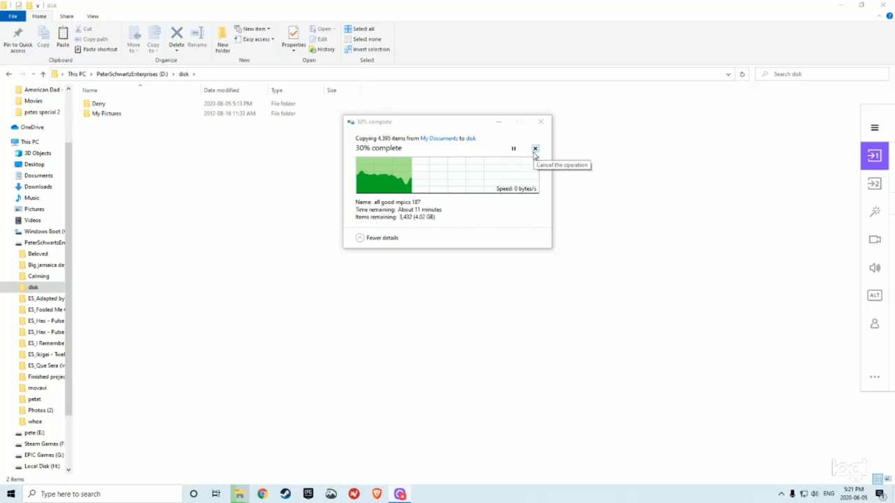
- Cancel the My Documents copy at about 30% and dismiss the progress window
left_click(534, 148)
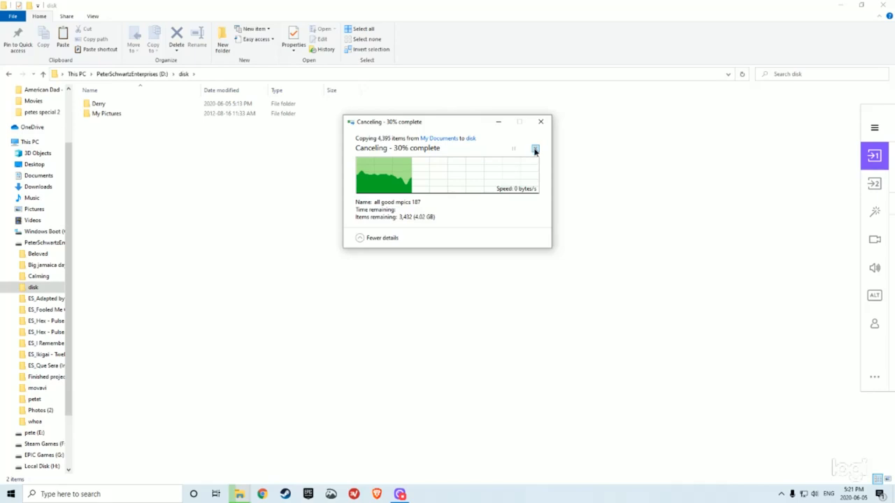
mouse_move(626, 164)
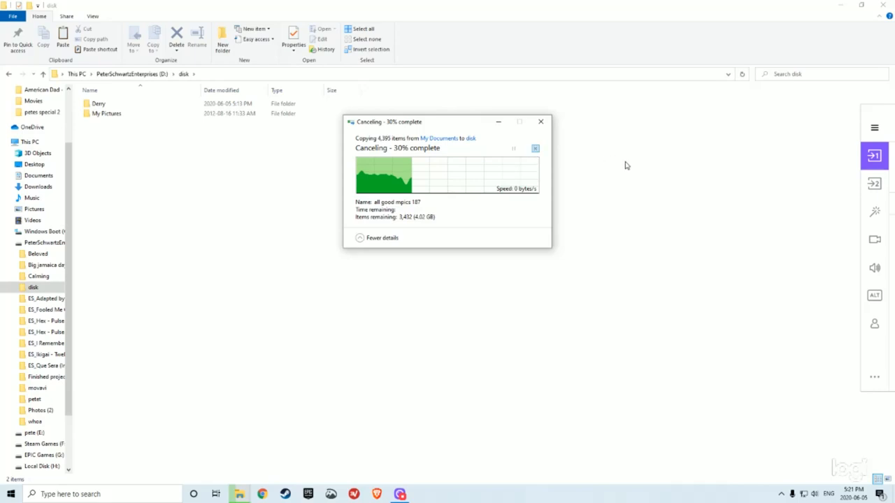
left_click(540, 120)
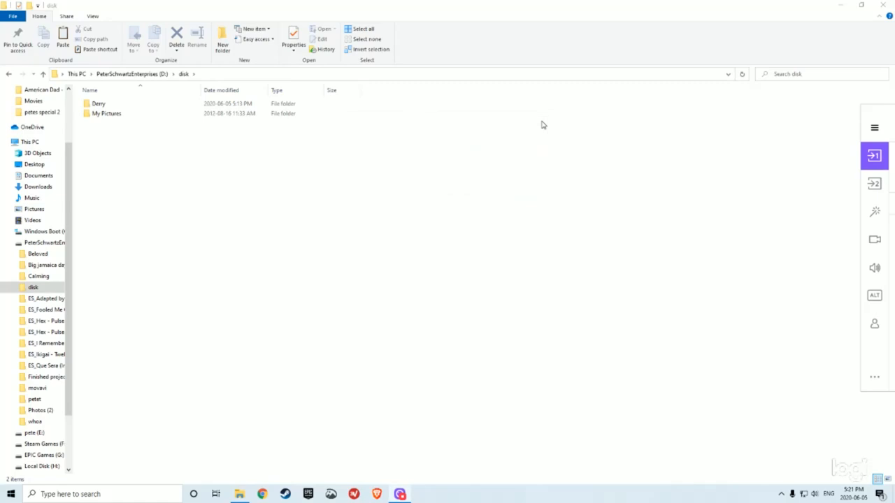
mouse_move(265, 218)
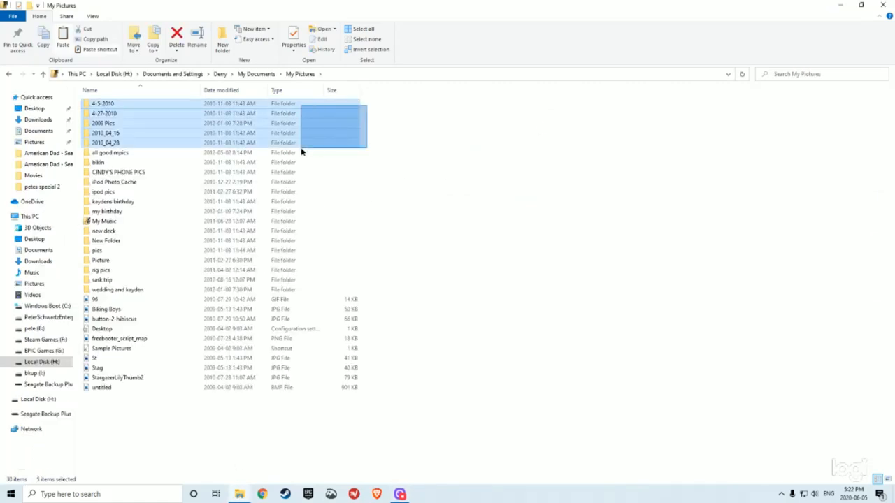
- Cut and paste 4-5-2010 and 4-27-2010 into disk, then cut 2009 Pics and 2010_04_16
right_click(105, 142)
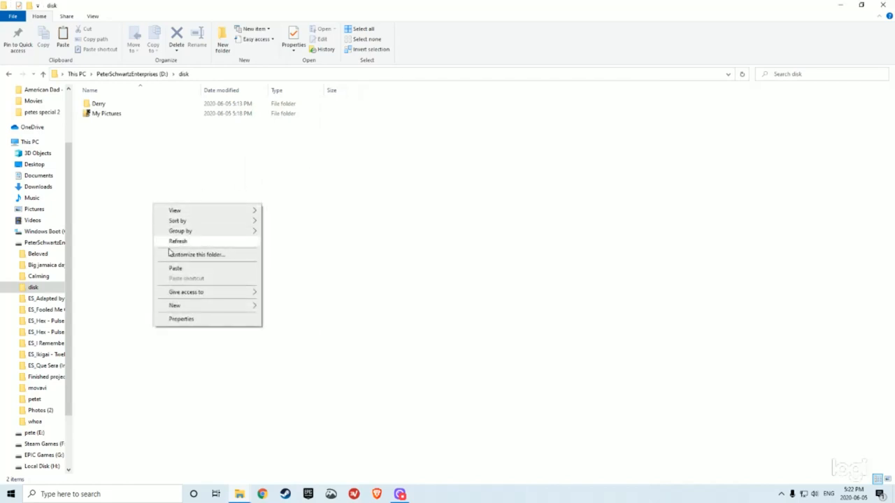
left_click(175, 268)
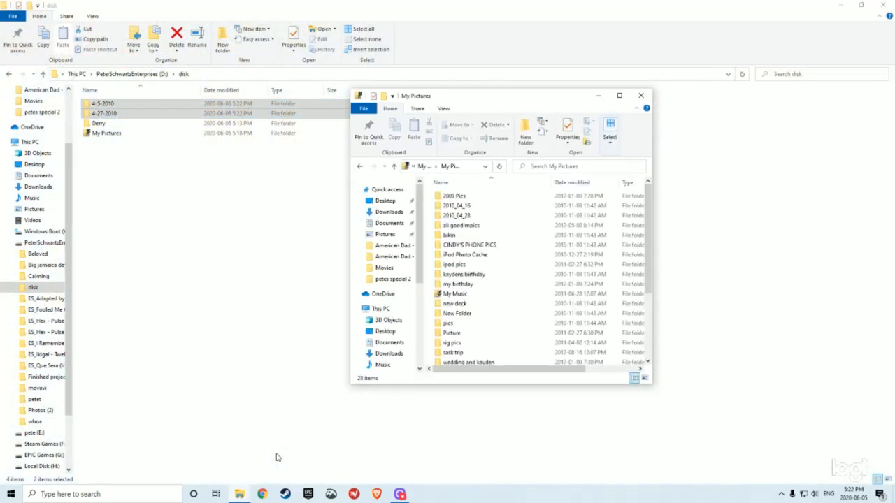
left_click(455, 205)
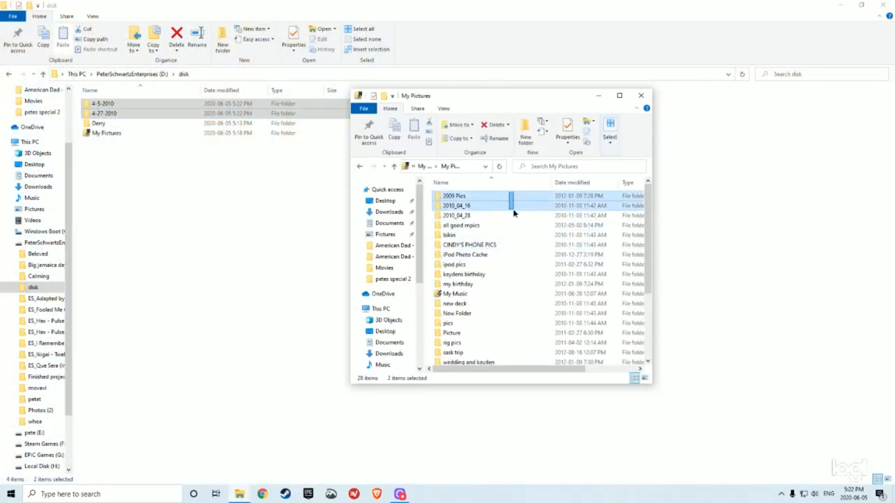
right_click(456, 206)
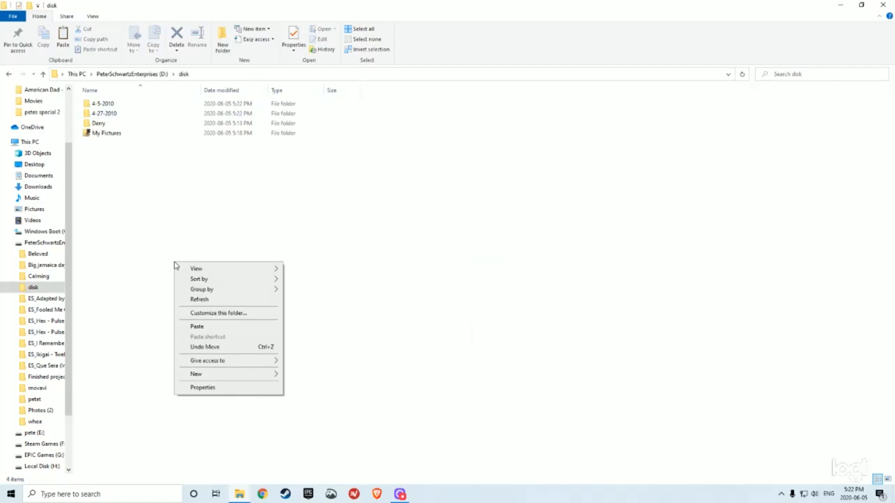
- Paste 2009 Pics and 2010_04_16, then move 2010_04_28 and the following folders into disk
left_click(197, 327)
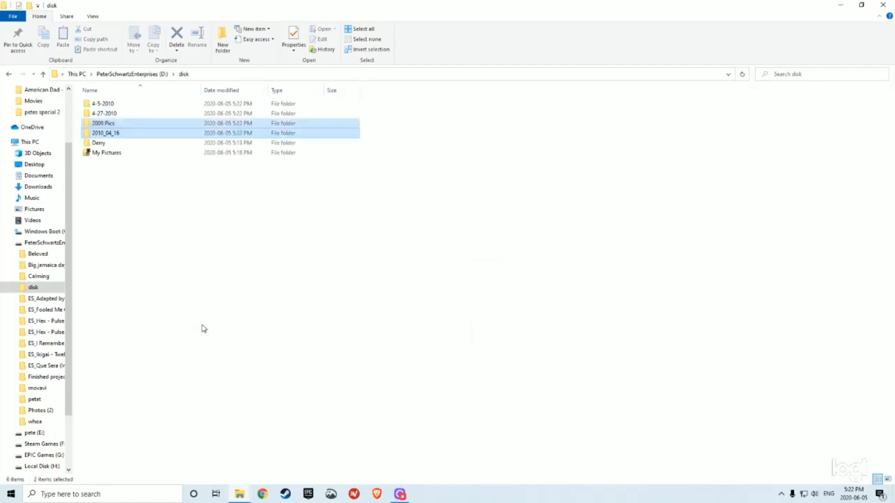
mouse_move(241, 495)
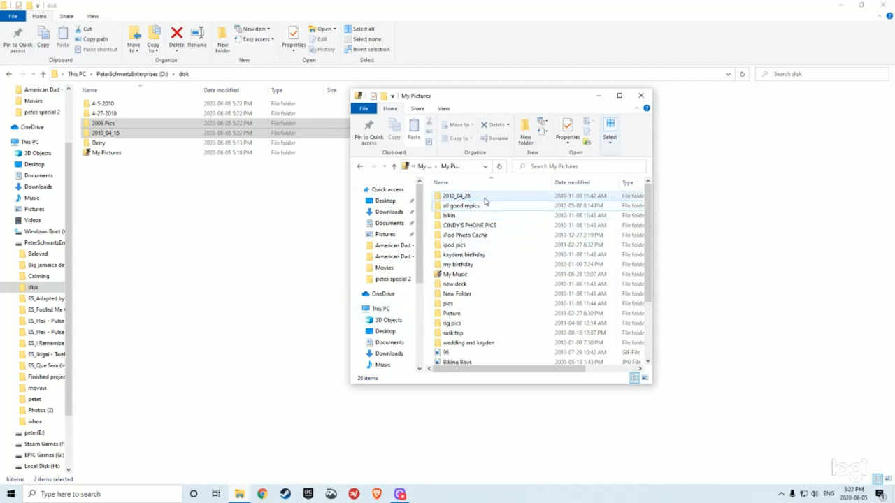
left_click(461, 205)
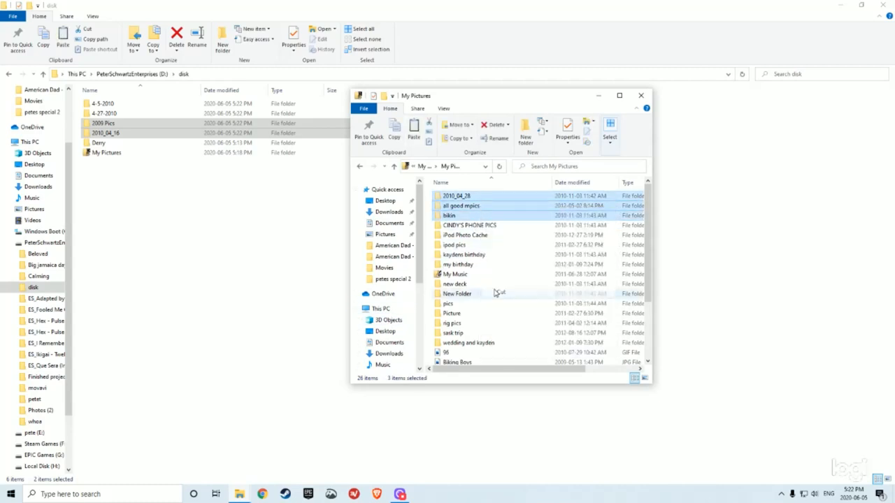
left_click(640, 95)
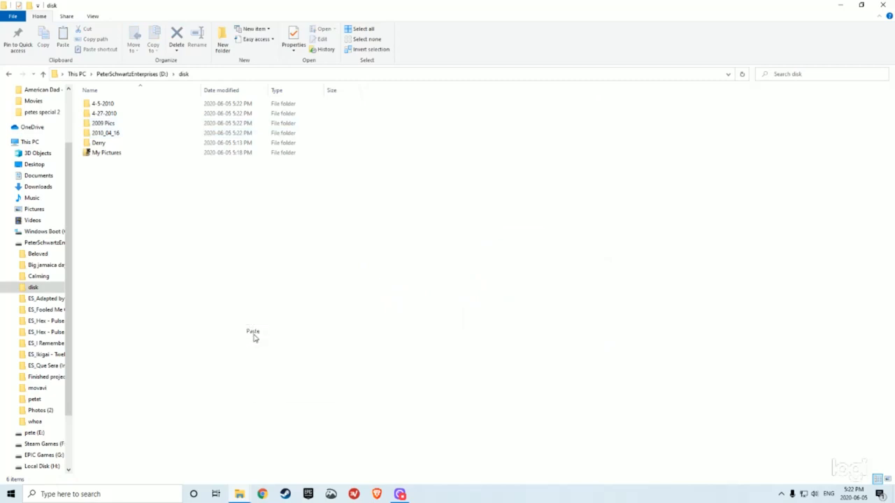
left_click(253, 331)
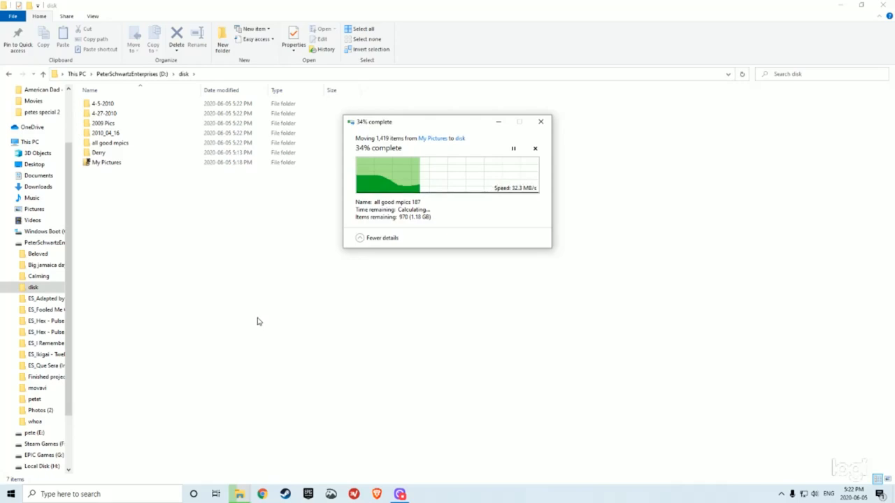
mouse_move(255, 316)
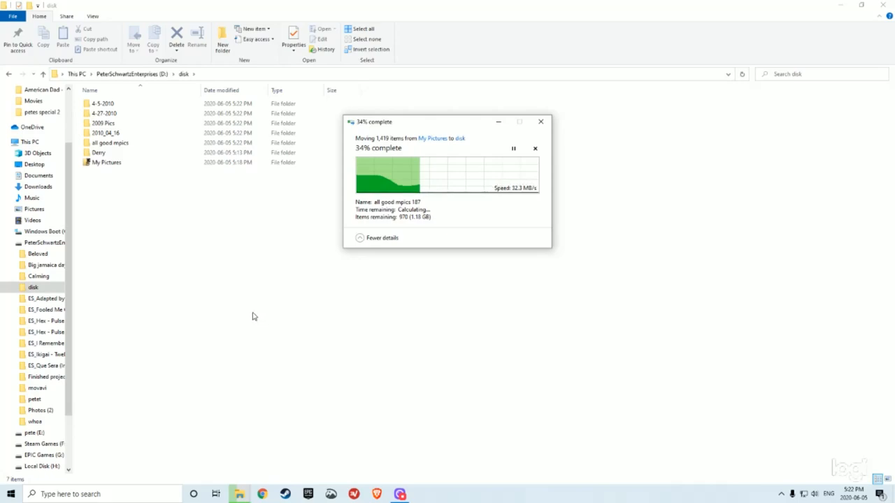
left_click(455, 235)
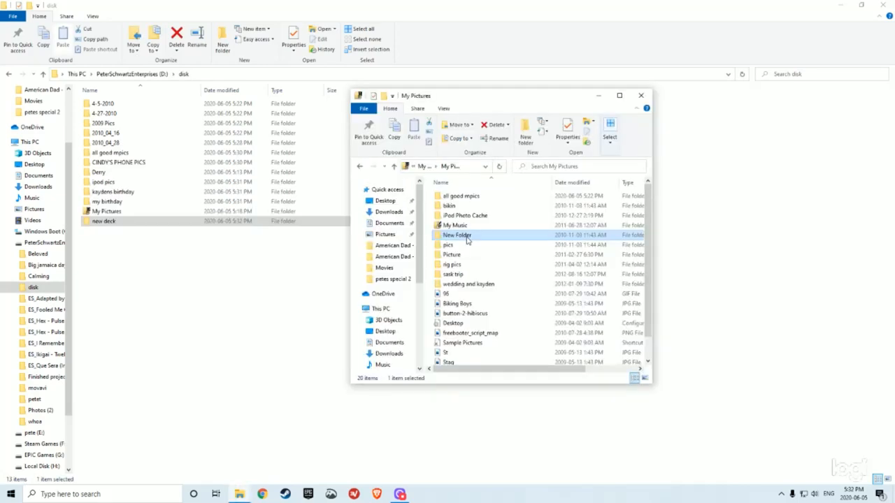
mouse_move(455, 235)
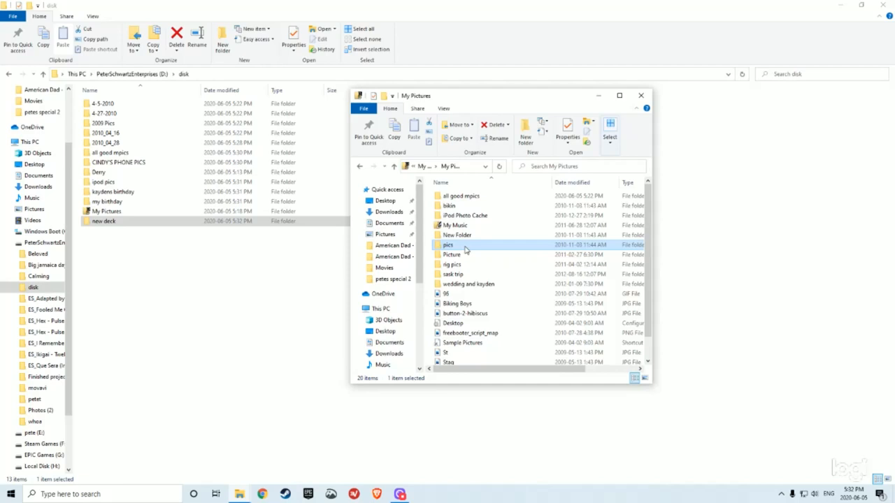
mouse_move(464, 246)
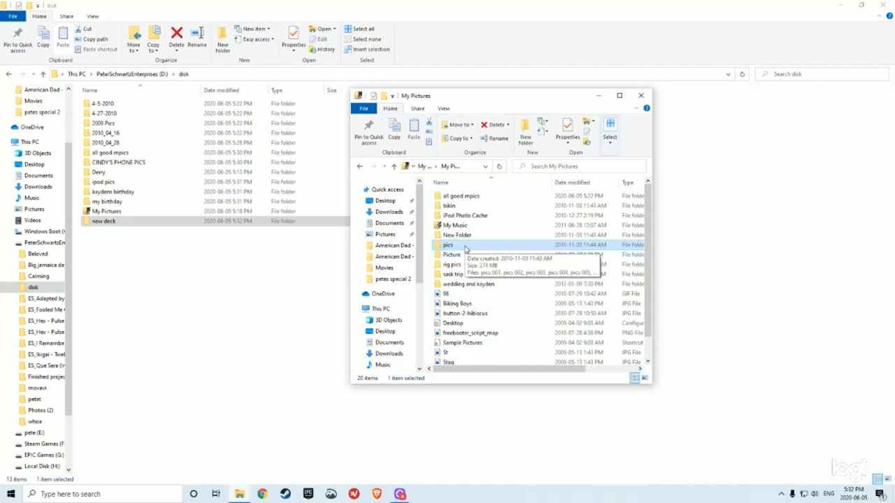
- Cut the pics folder and paste it into disk, starting a move of about 400 items
right_click(447, 244)
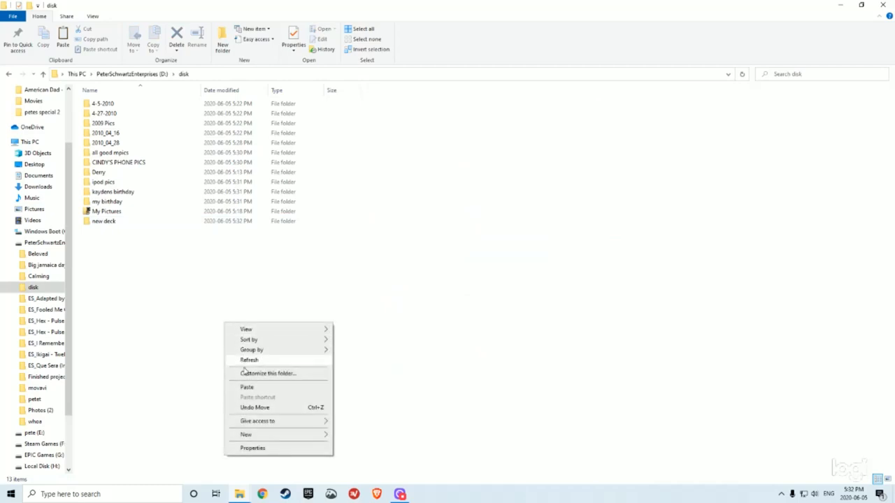
left_click(246, 386)
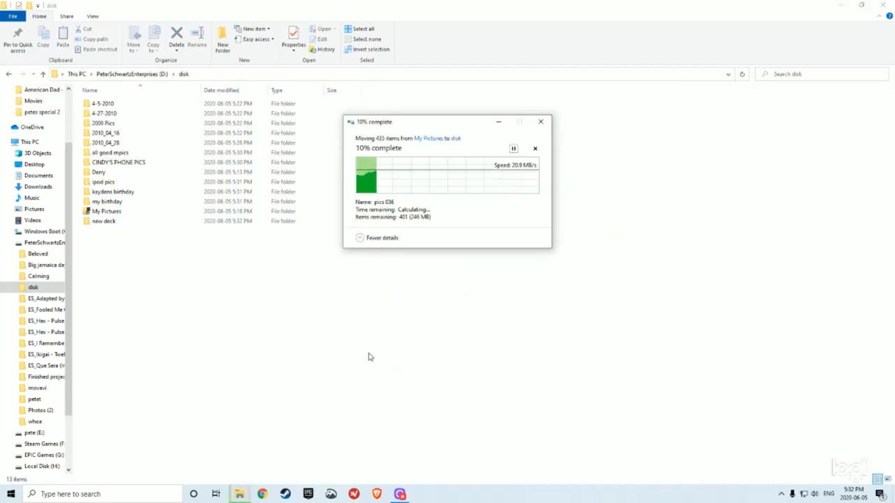
mouse_move(349, 469)
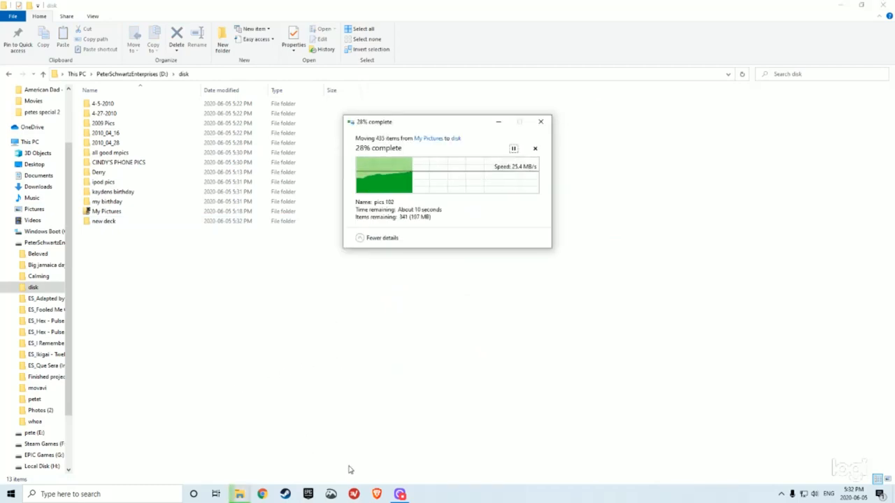